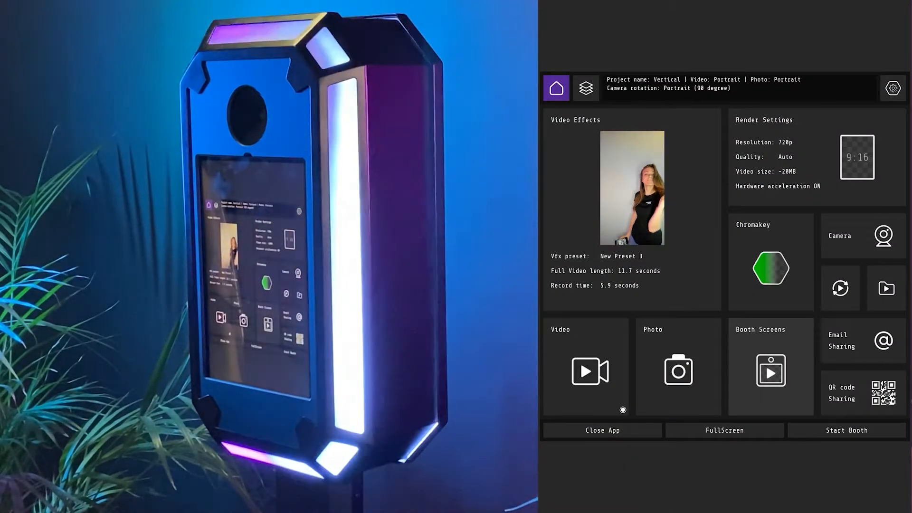
Open the QR code Sharing tile on the booth's home dashboard
{"action": "left_click", "coordinate": [862, 393]}
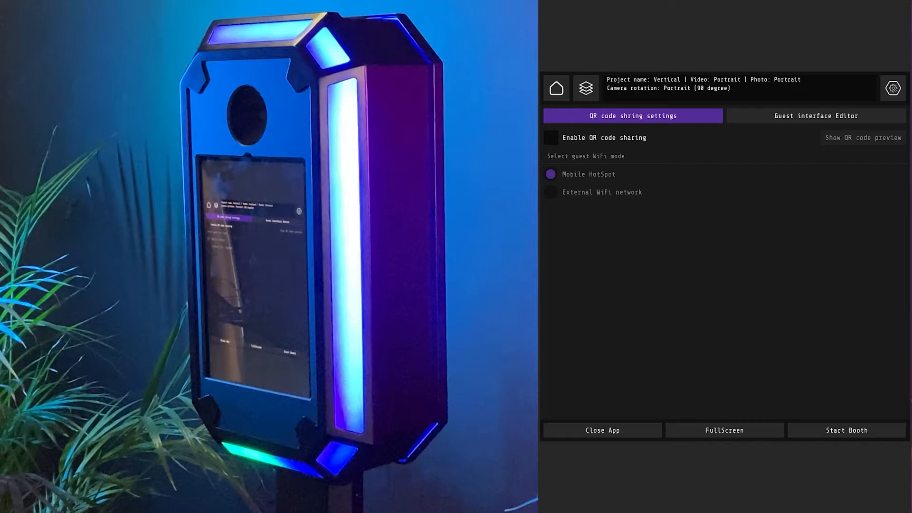
Enable QR code sharing over the Intel Wi-Fi 6 adapter's DZEN_NET network at 192.168.8.87
{"action": "left_click", "coordinate": [550, 138]}
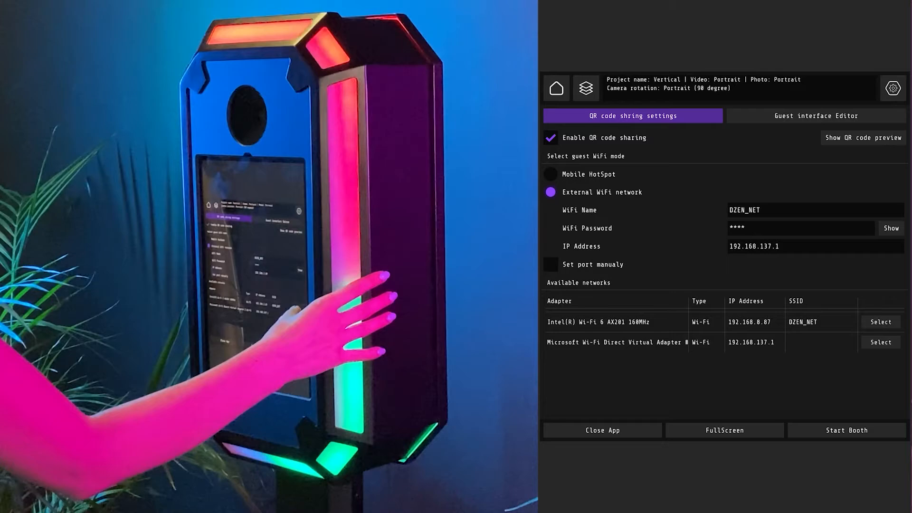
{"action": "left_click", "coordinate": [881, 321]}
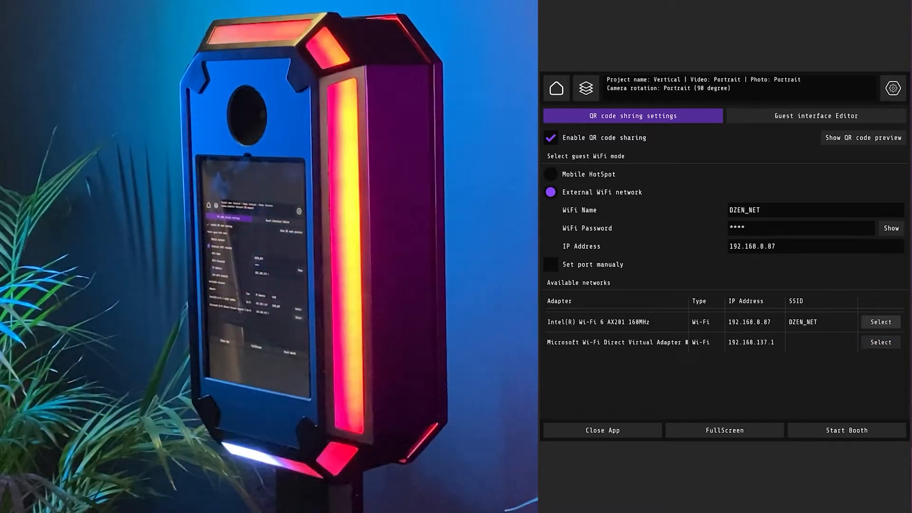
Set the guest interface accent colour to white and show the WiFi and photo QR previews
{"action": "left_click", "coordinate": [816, 116]}
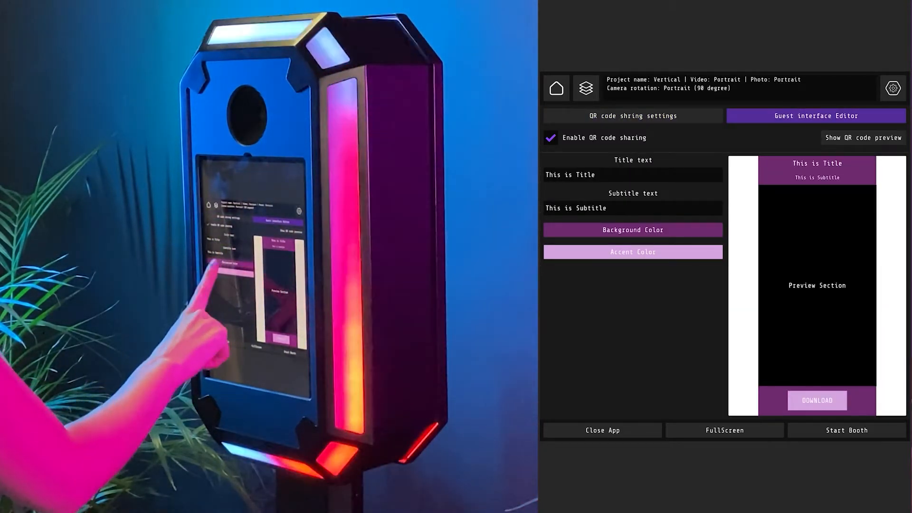
{"action": "left_click", "coordinate": [632, 251]}
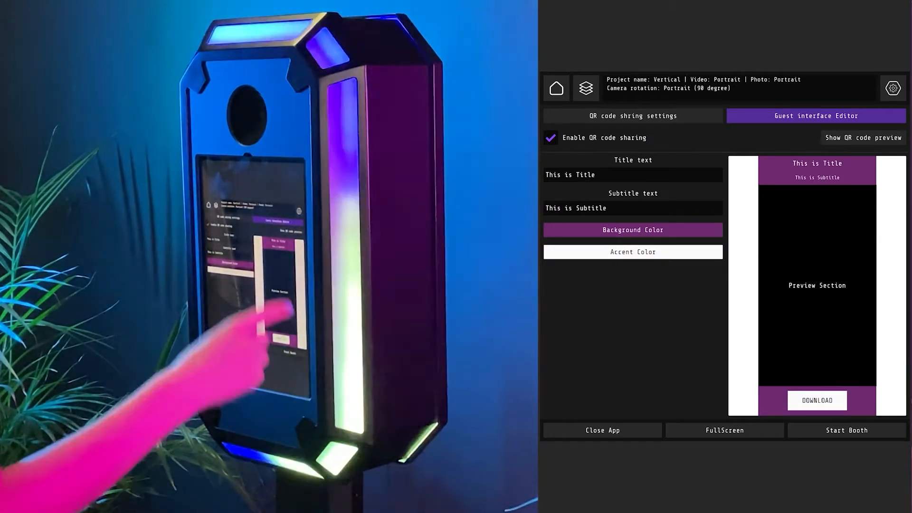
{"action": "left_click", "coordinate": [864, 138]}
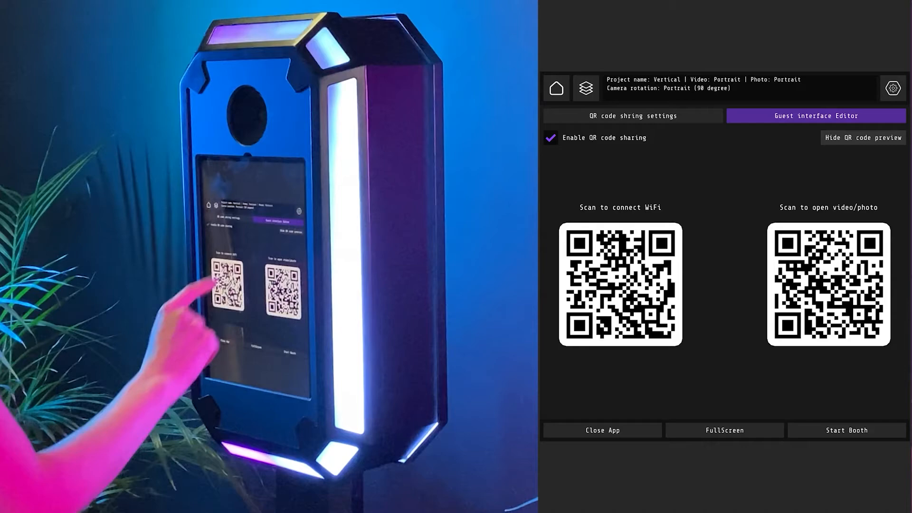